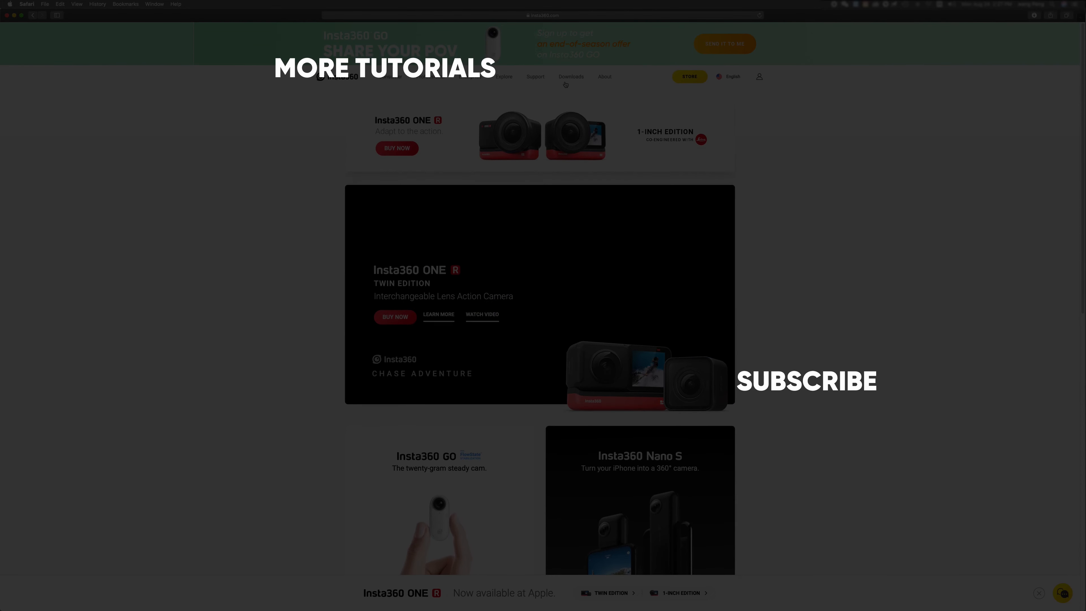
# Open the Insta360 Downloads page listing the ONE R, GO, EVO and Nano cameras.
pyautogui.click(570, 76)
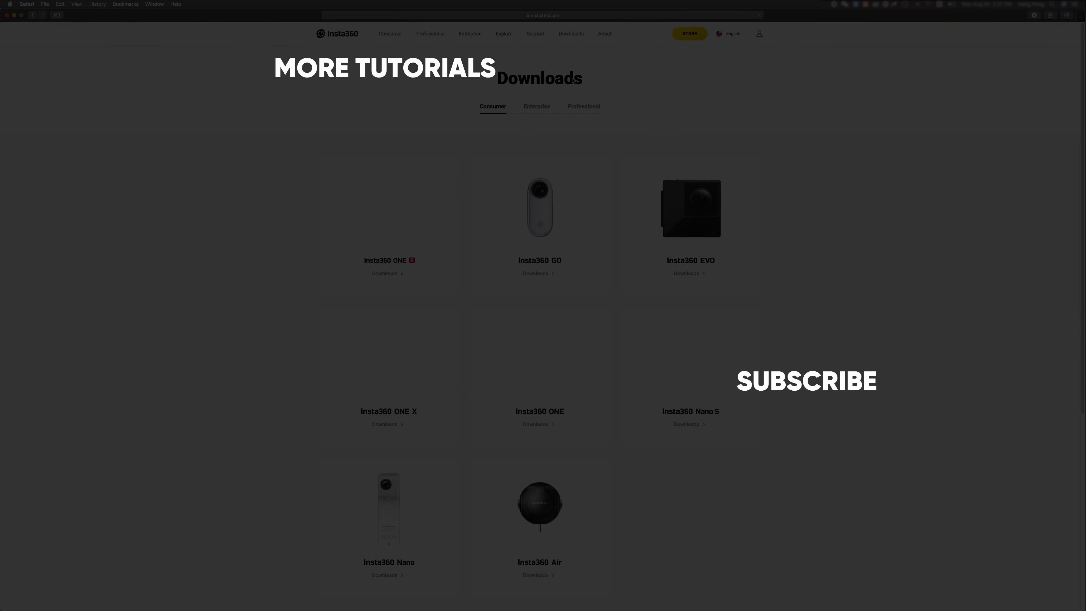